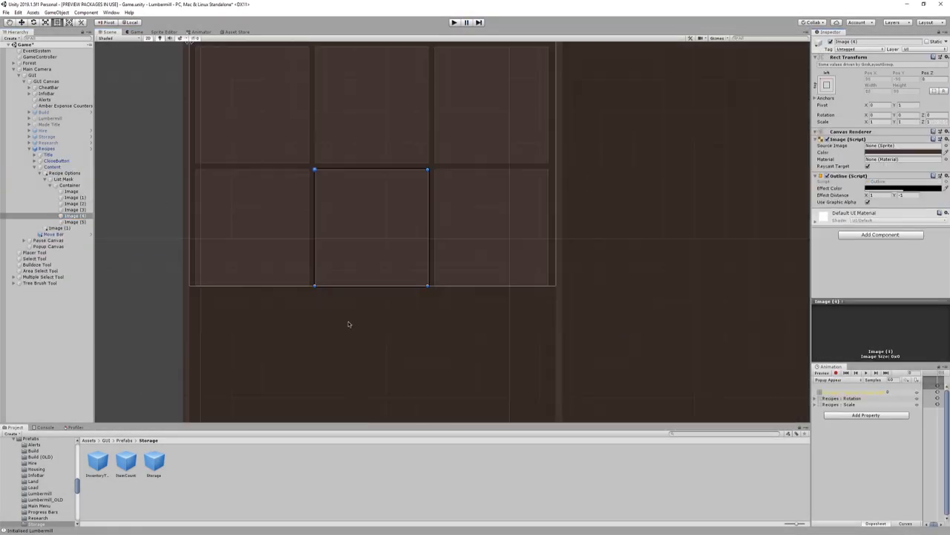
Add outlined Image tiles under Recipes > Content > List Mask > Container to form the grid.
left_click(71, 192)
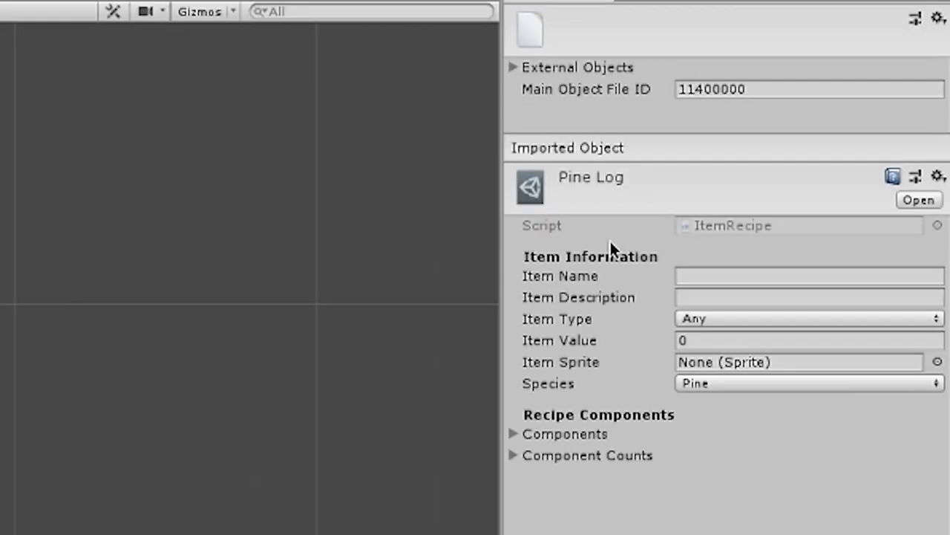
Enter 100 in the Pine Log recipe's Item Information fields.
type("100")
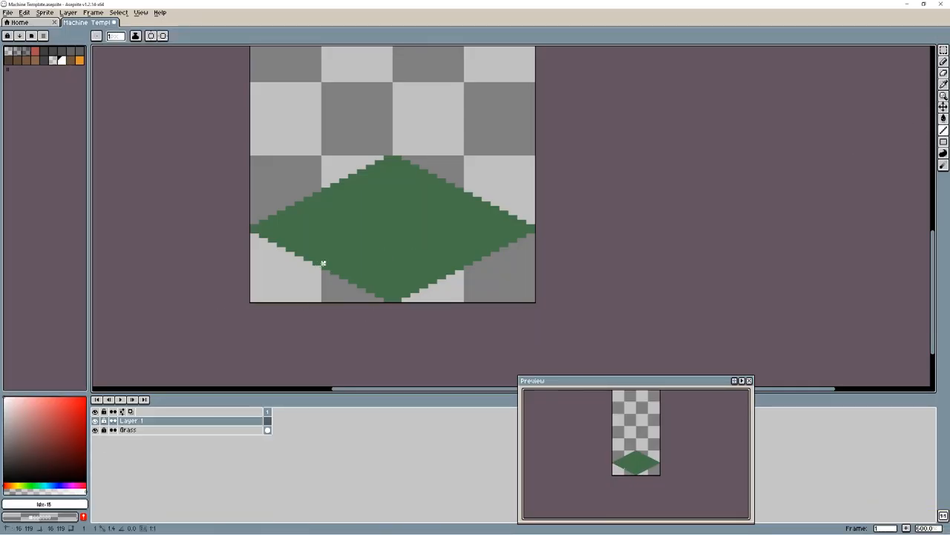
Draw on Layer 1 over the grass diamond in Machine Template.aseprite.
left_click_drag(326, 264, 464, 194)
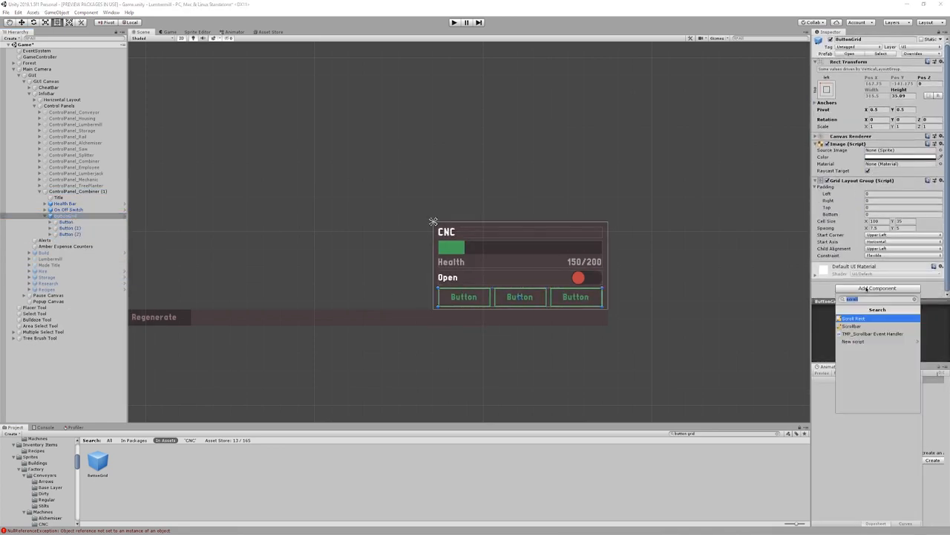
Delete the extra ButtonGrid buttons and label the remaining button 'Set Recipe'.
right_click(66, 240)
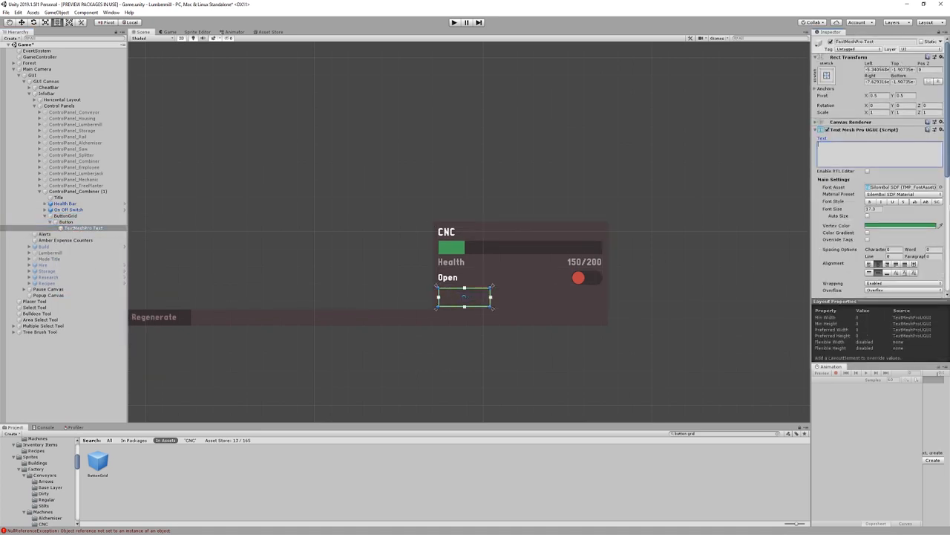
type("Set Recipe")
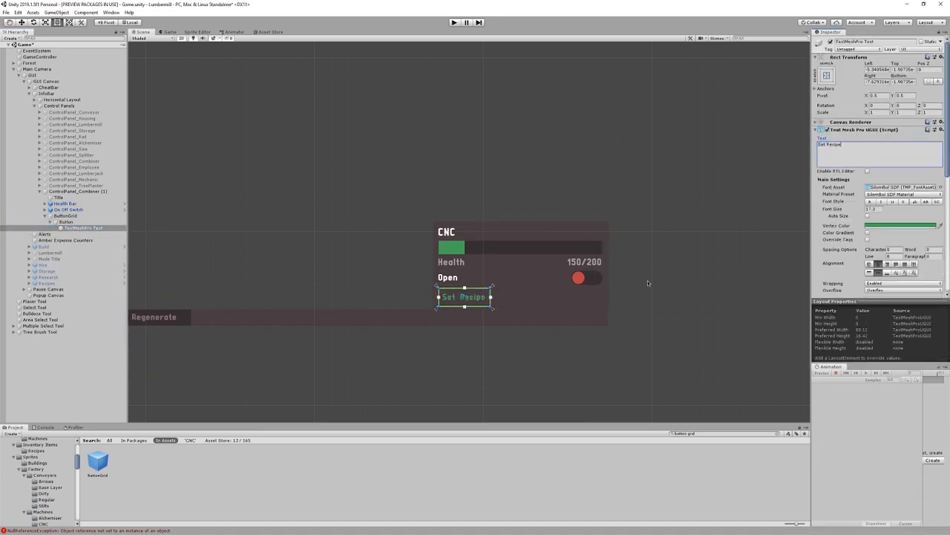
left_click(454, 23)
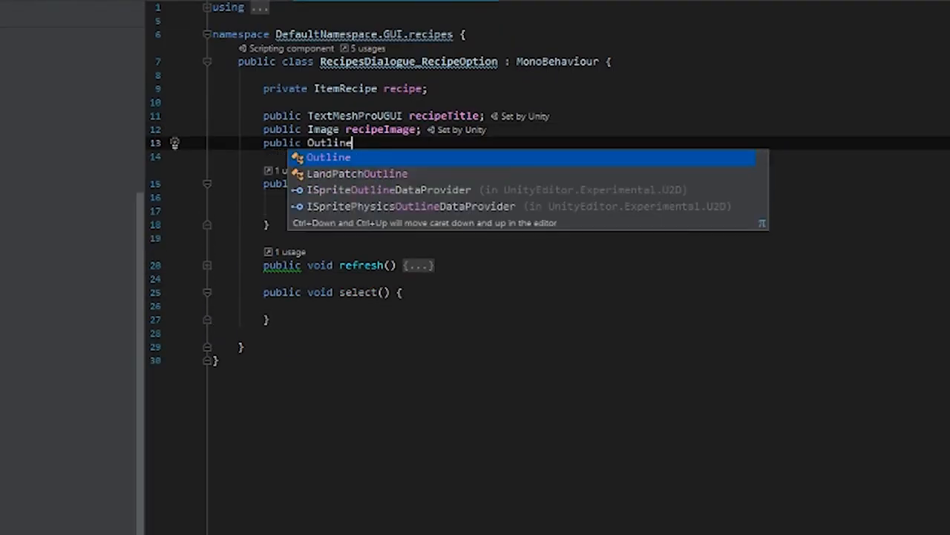
Add a public Outline field to RecipesDialogue_RecipeOption using the IntelliSense suggestion.
type("ret")
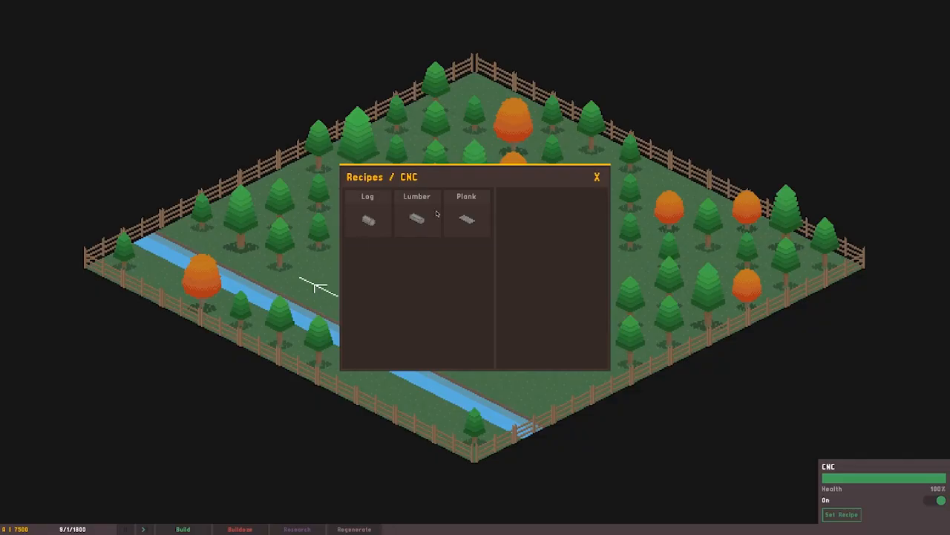
View the Log, Lumber and Plank recipe details in the Recipes / CNC window.
left_click(368, 215)
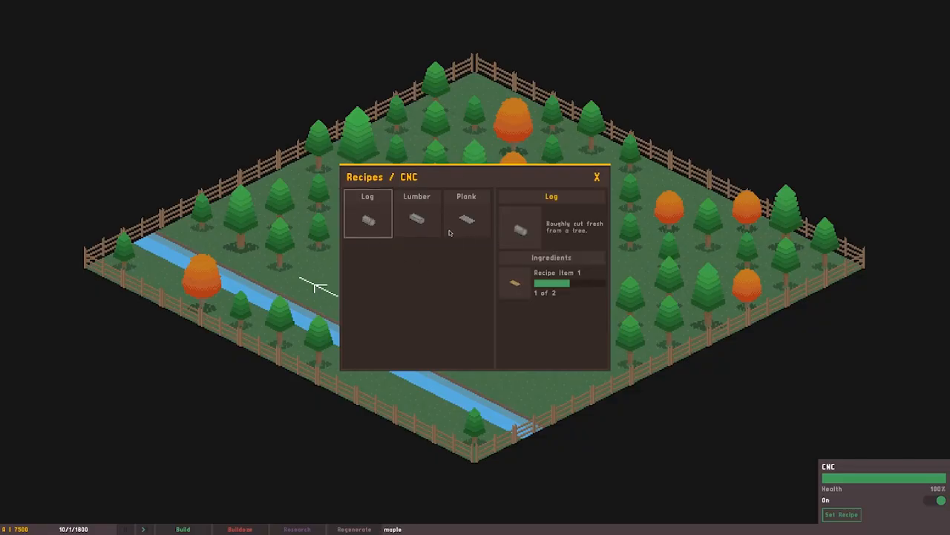
left_click(416, 213)
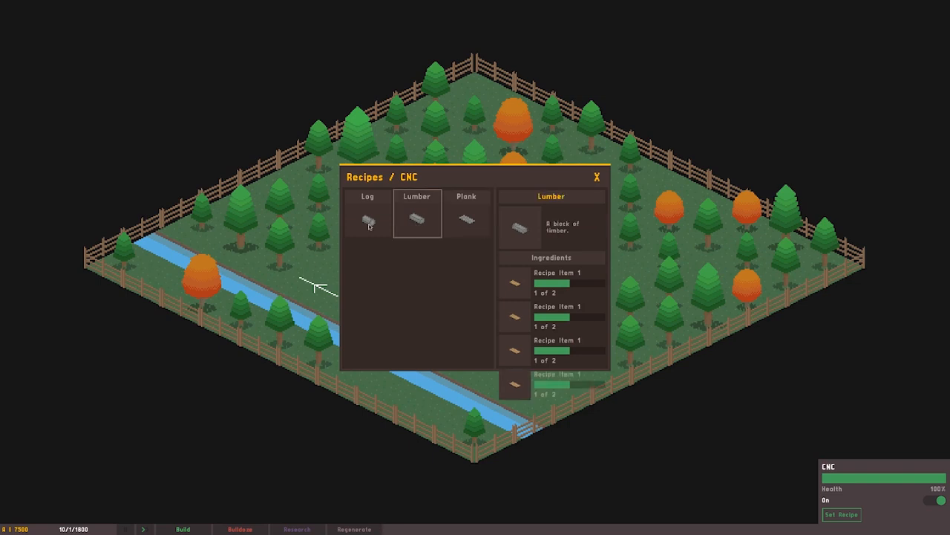
left_click(466, 213)
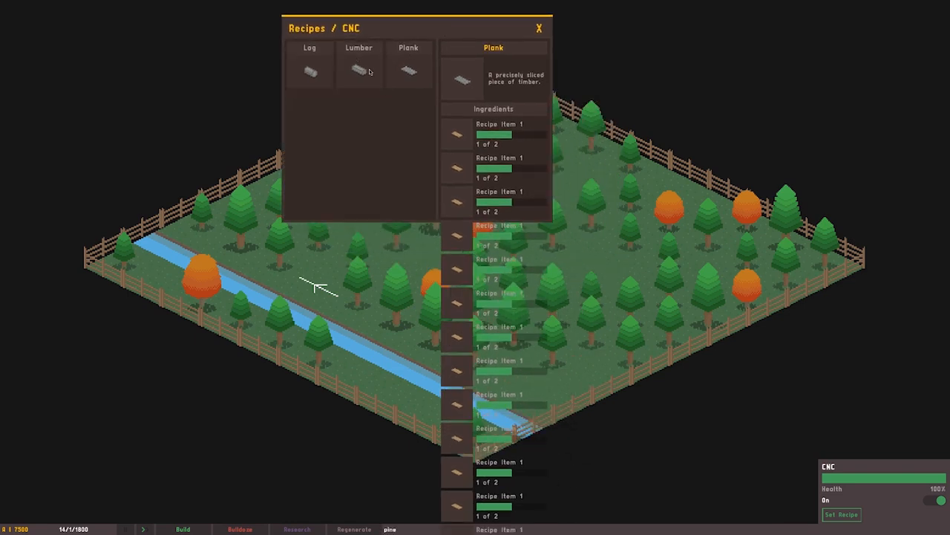
left_click(359, 67)
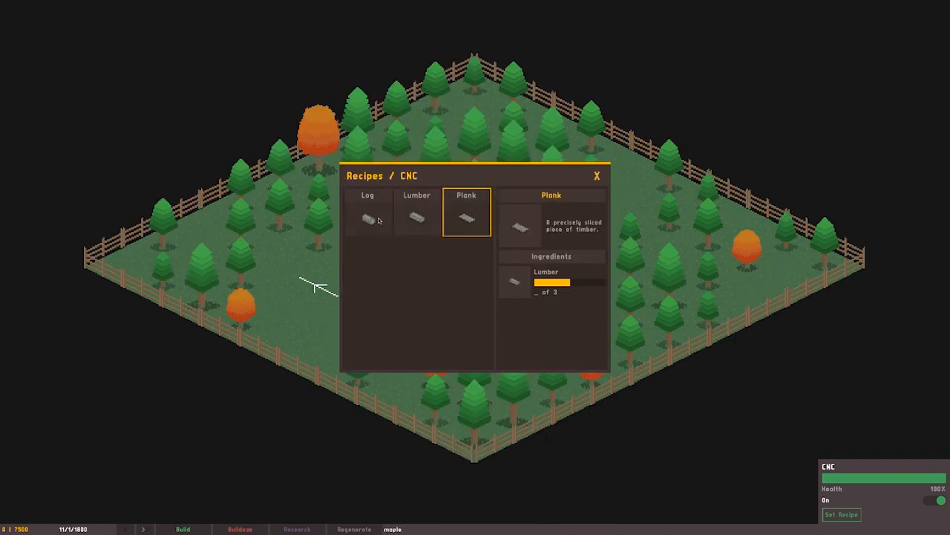
Inspect the ingredient lists of the Log, Lumber and Plank recipes.
left_click(368, 212)
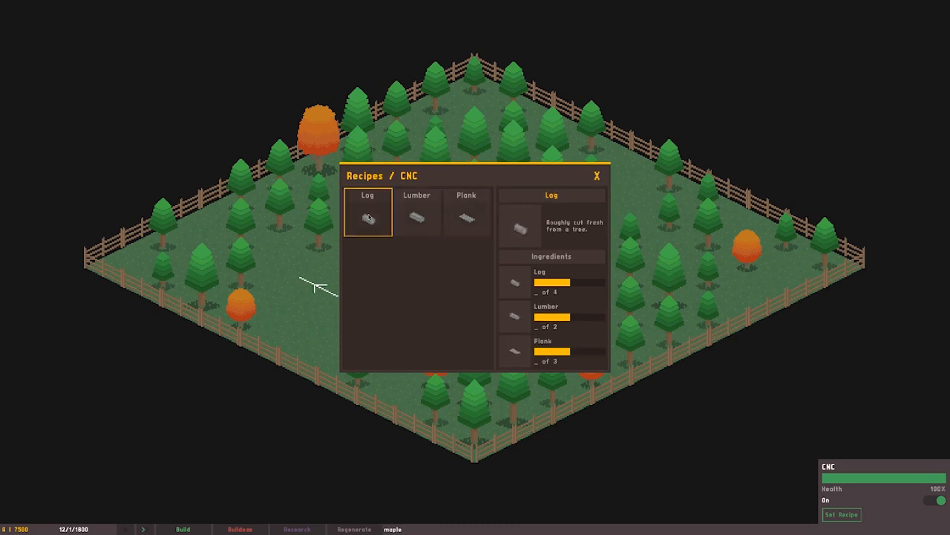
left_click(416, 212)
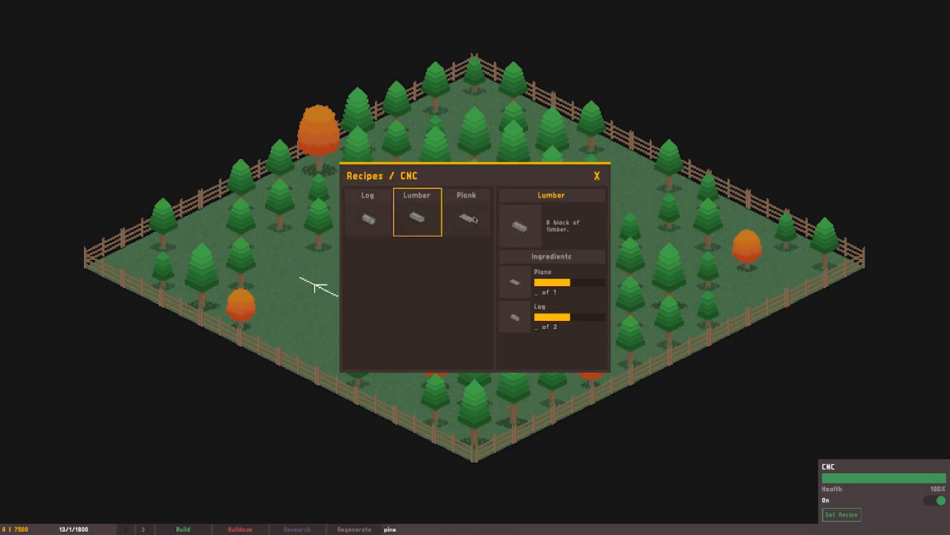
left_click(467, 211)
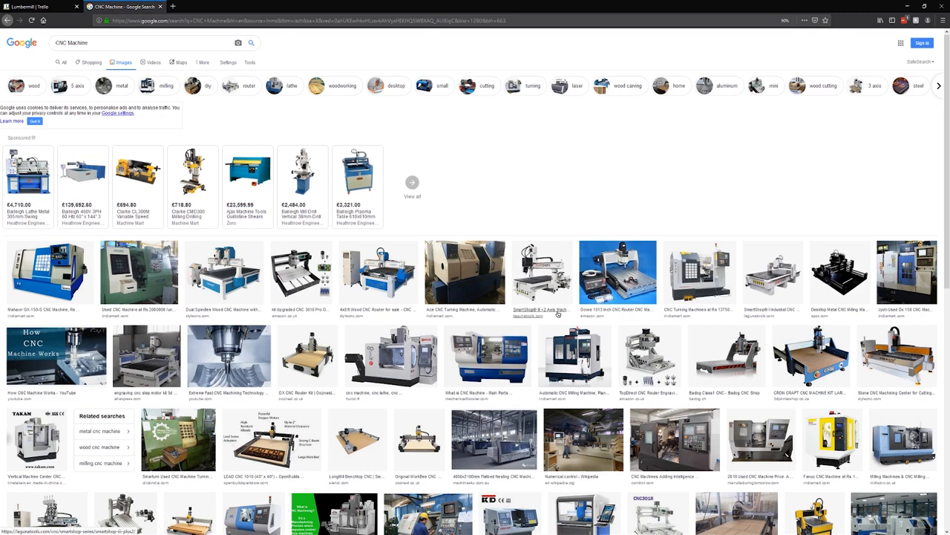
Scroll through the Google Images results for 'CNC Machine'.
scroll("down", 3)
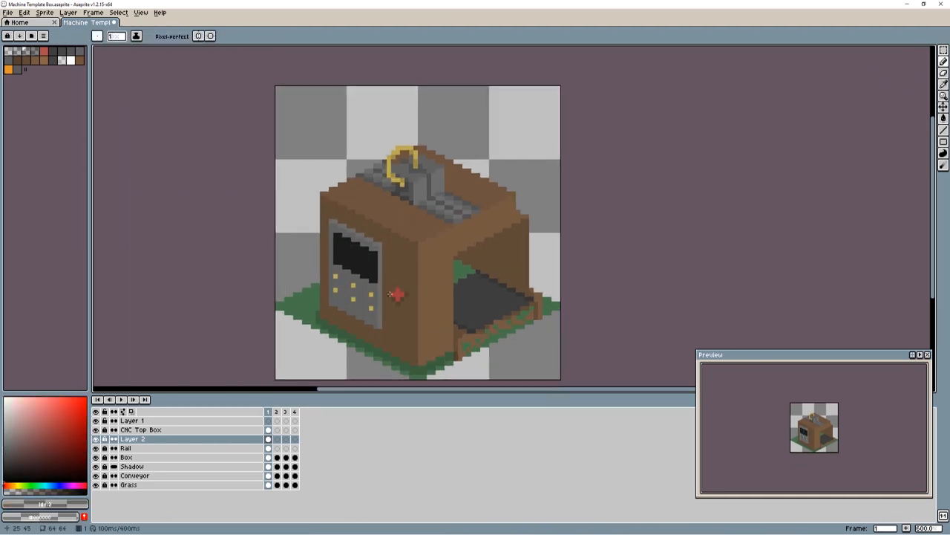
Paint the Box, CNC Top Box and Rail layers in Machine Template Box.aseprite.
left_click(397, 293)
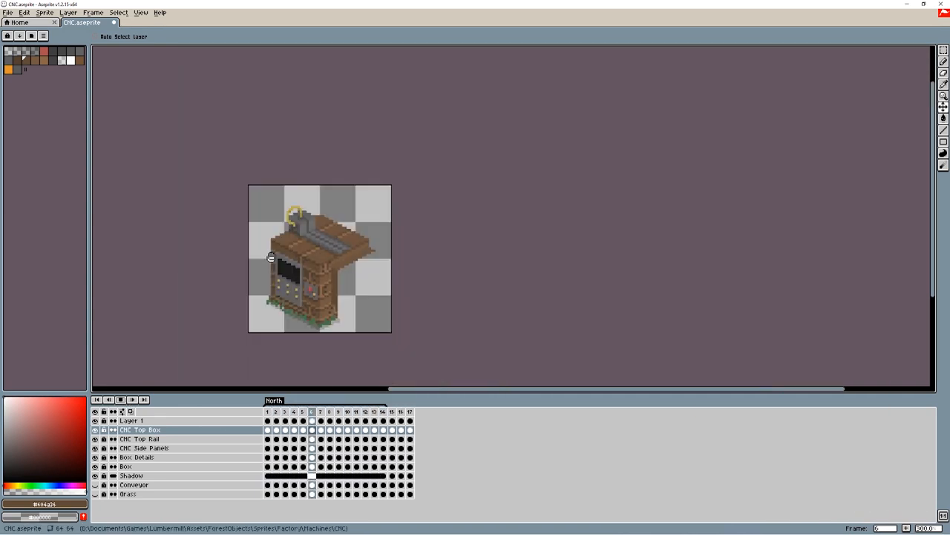
Edit CNC Top Box cels across the North, East and South tagged frames.
left_click(392, 411)
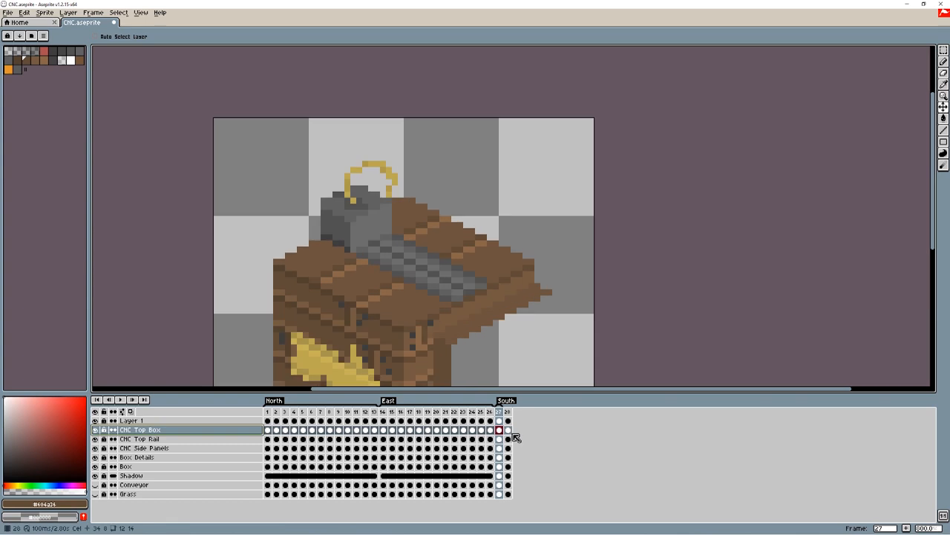
left_click(621, 412)
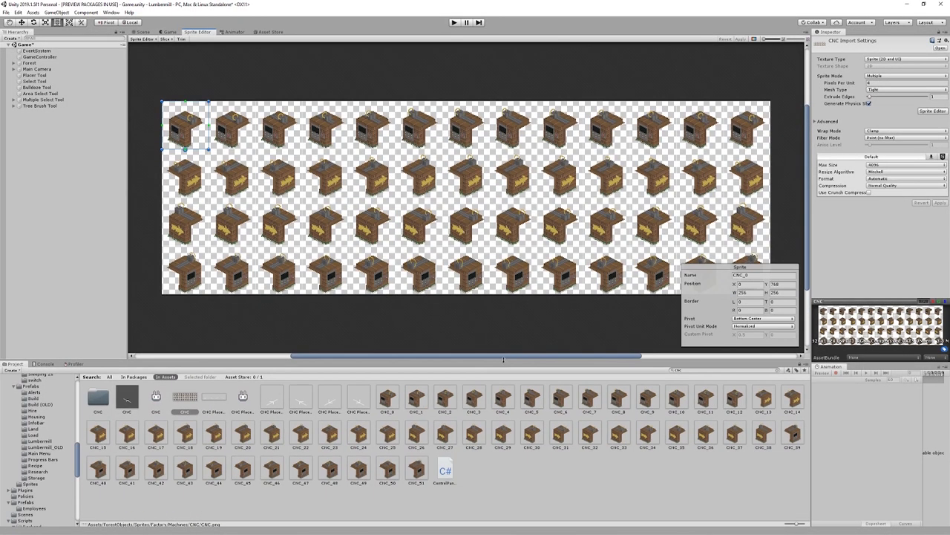
Slice the CNC sprite sheet by grid into frames CNC_0 to CNC_51 and apply.
left_click(142, 32)
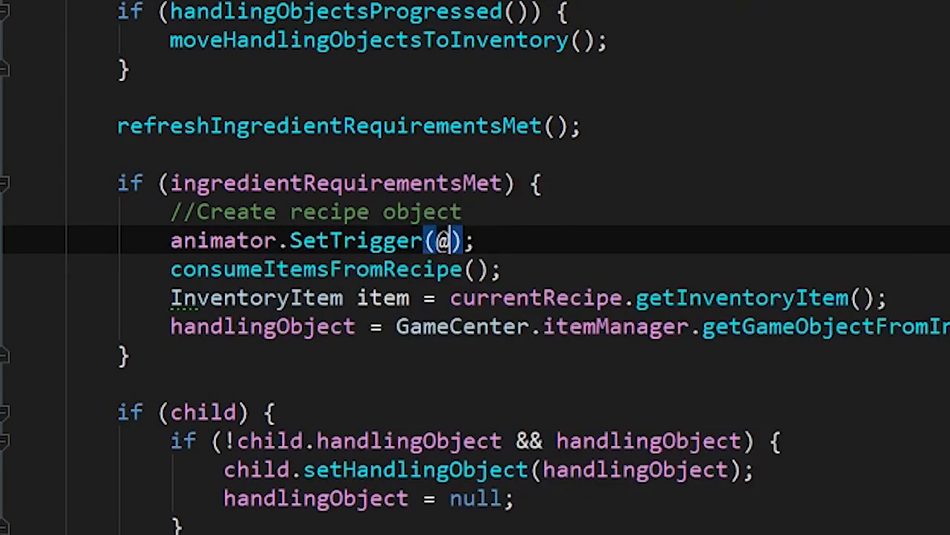
Pass "Process" to animator.SetTrigger inside the ingredientRequirementsMet block.
type("\"Process\"")
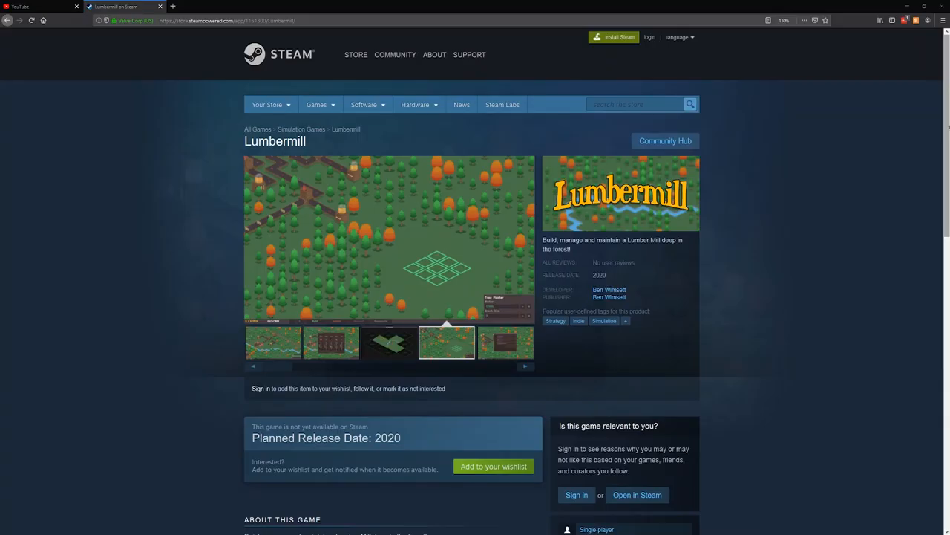
Scroll Lumbermill's Steam page down to About This Game, features and system requirements.
scroll("down", 3)
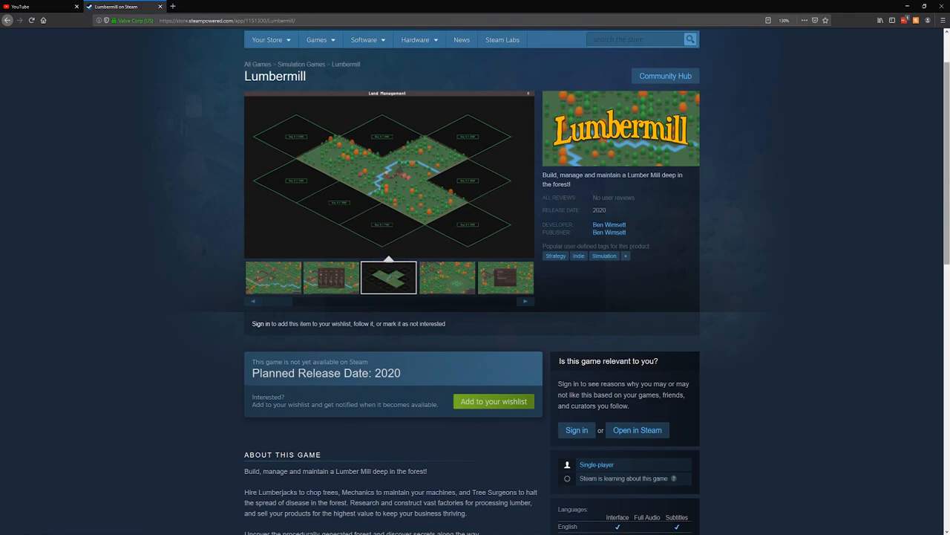
scroll("down", 3)
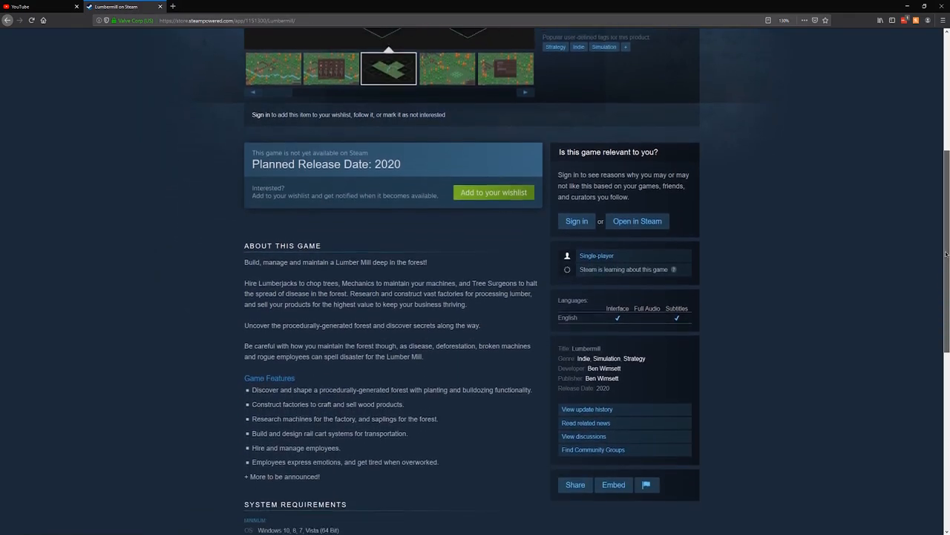